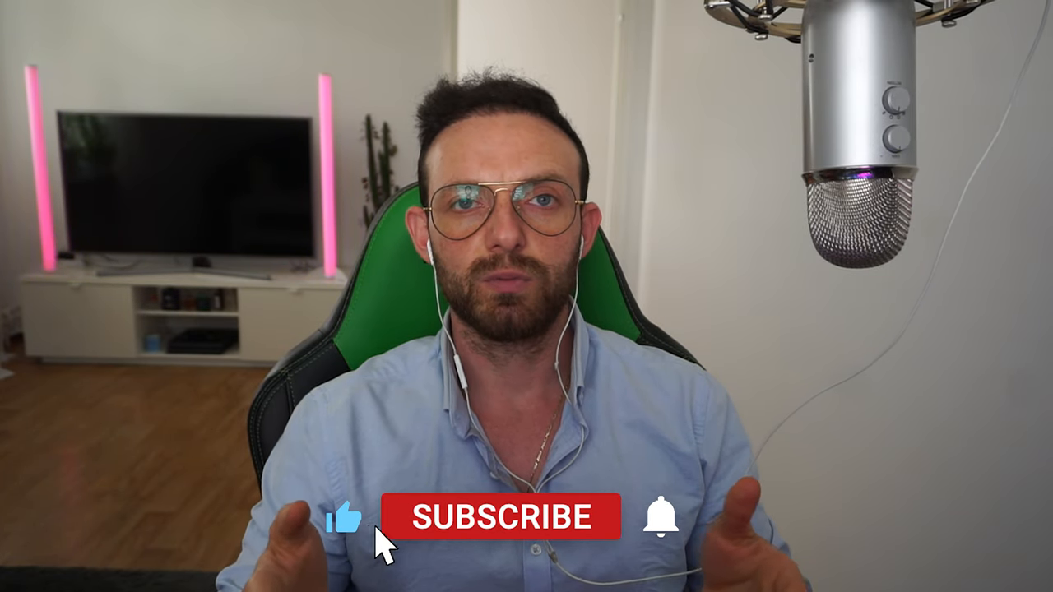
{"action": "left_click", "coordinate": [500, 517]}
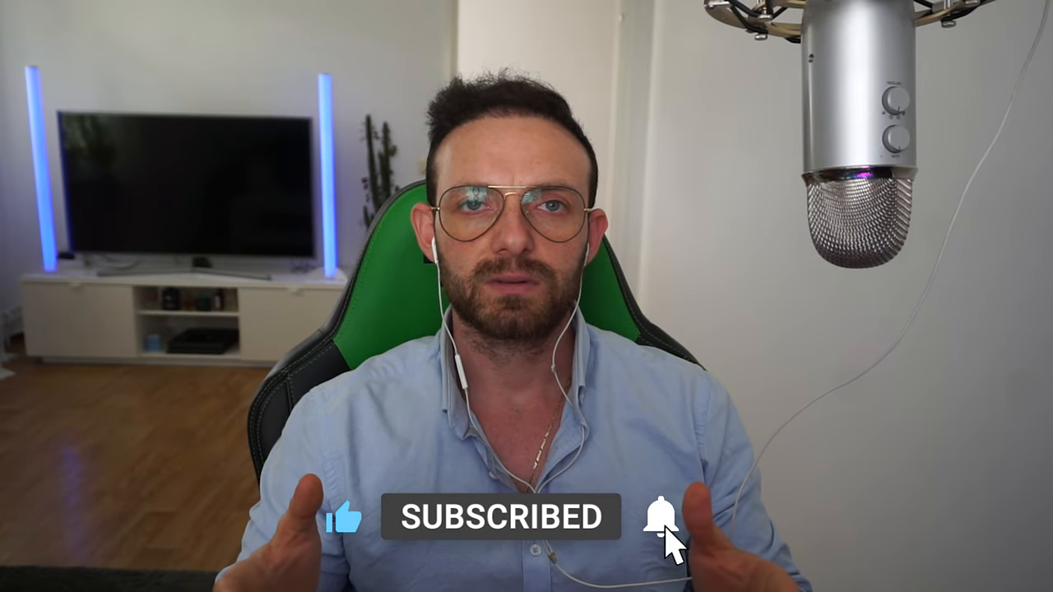
{"action": "left_click", "coordinate": [659, 517]}
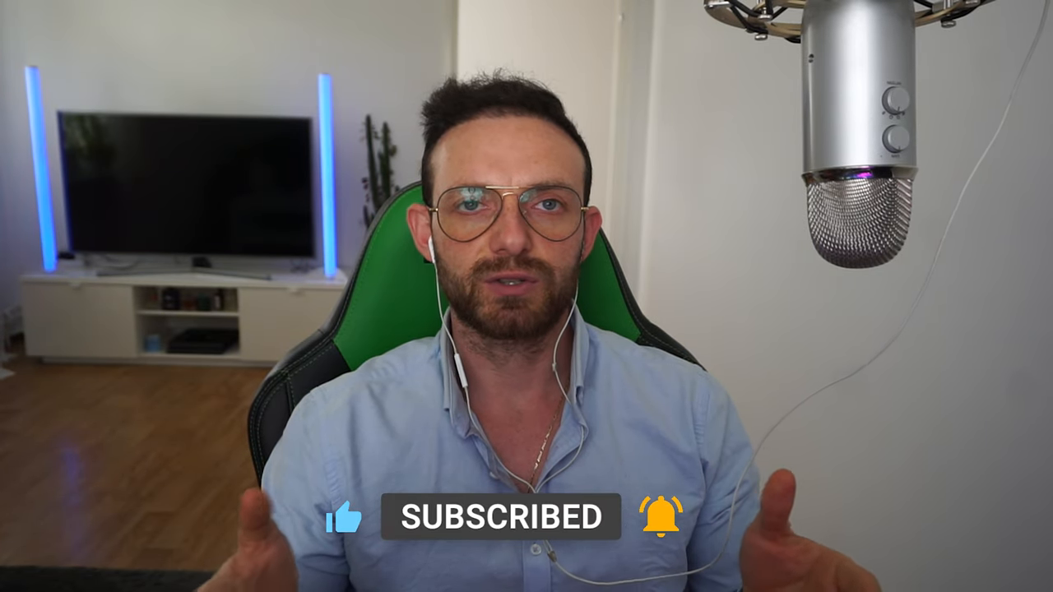